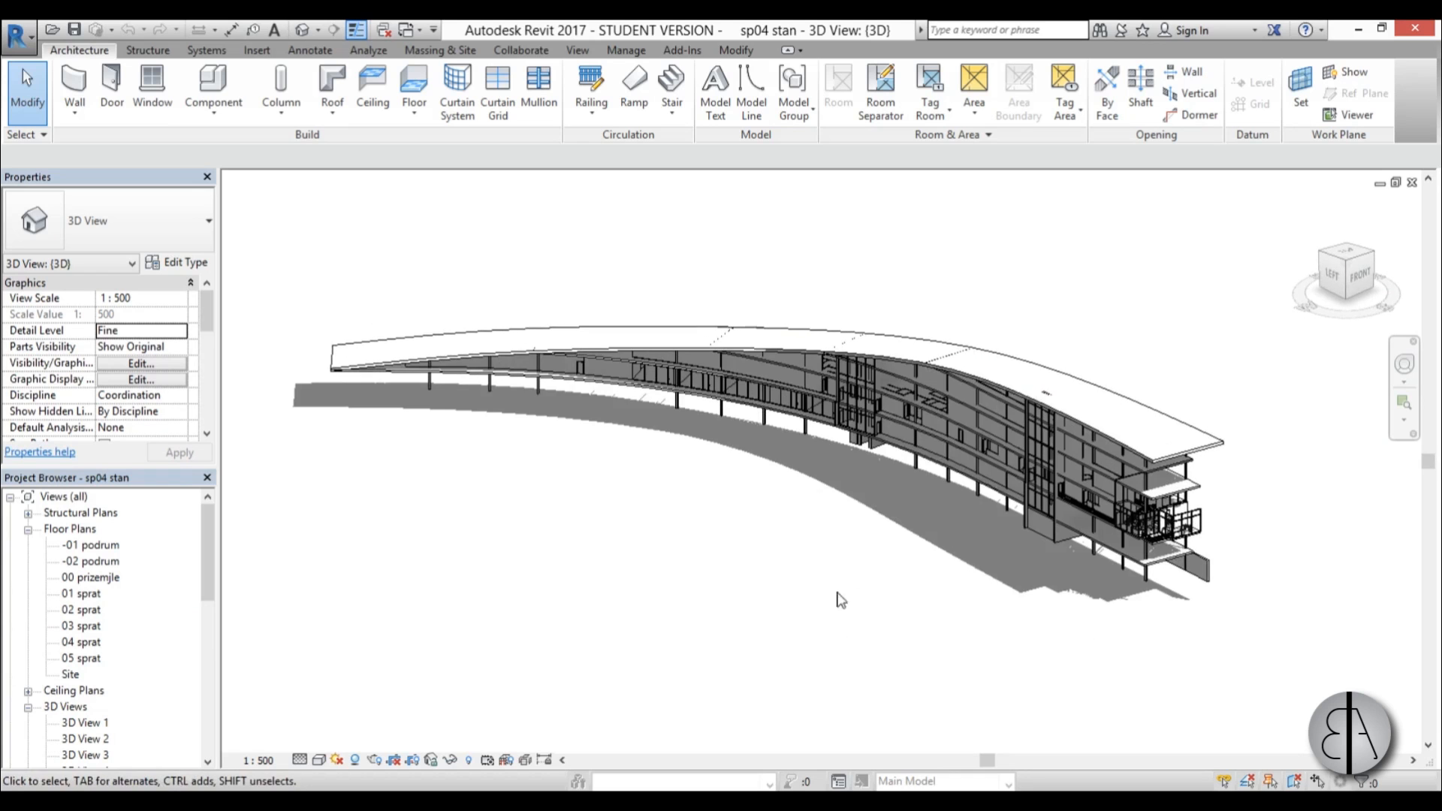
# Open the 01 sprat floor plan and zoom in on the apartment layout.
pyautogui.doubleClick(82, 593)
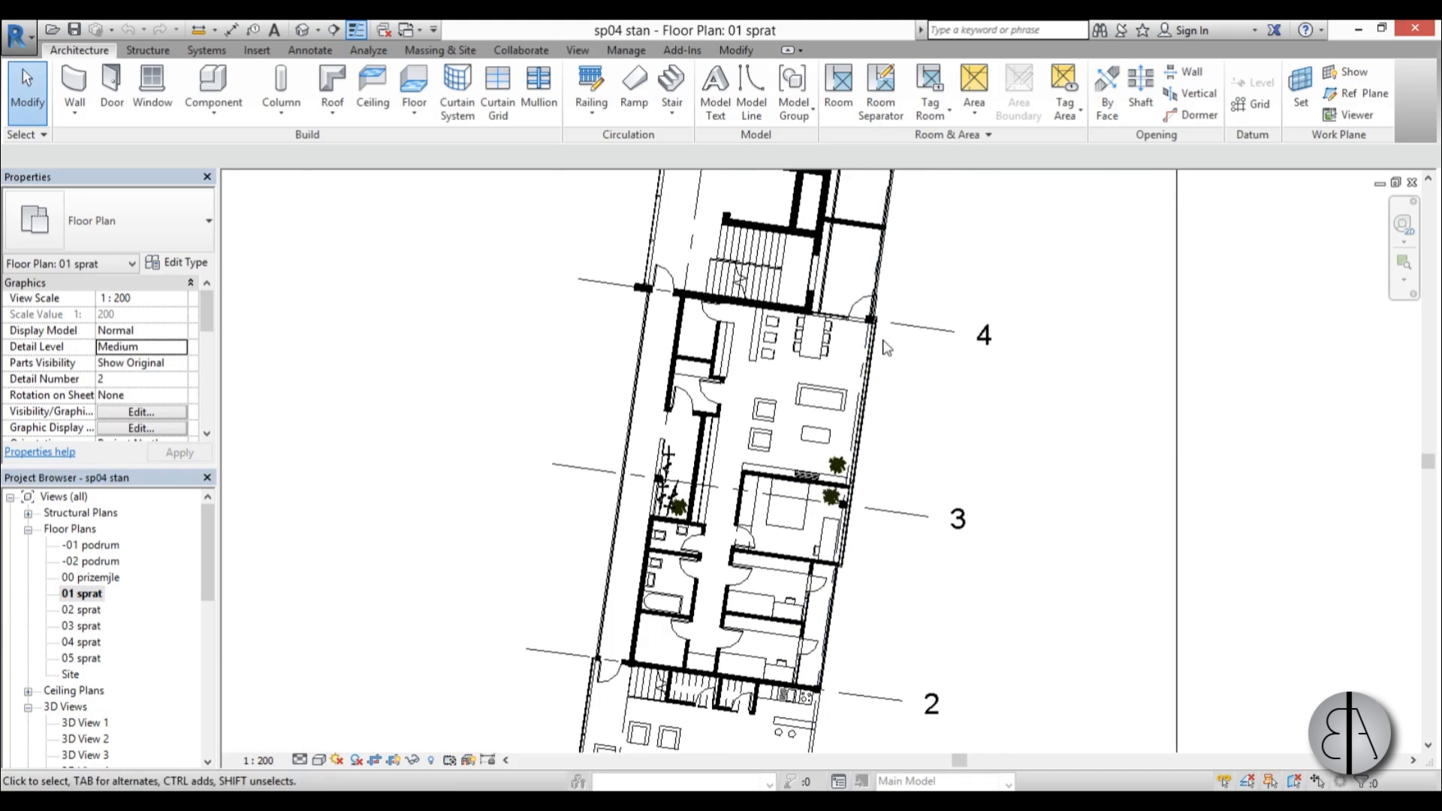
pyautogui.moveTo(494, 627)
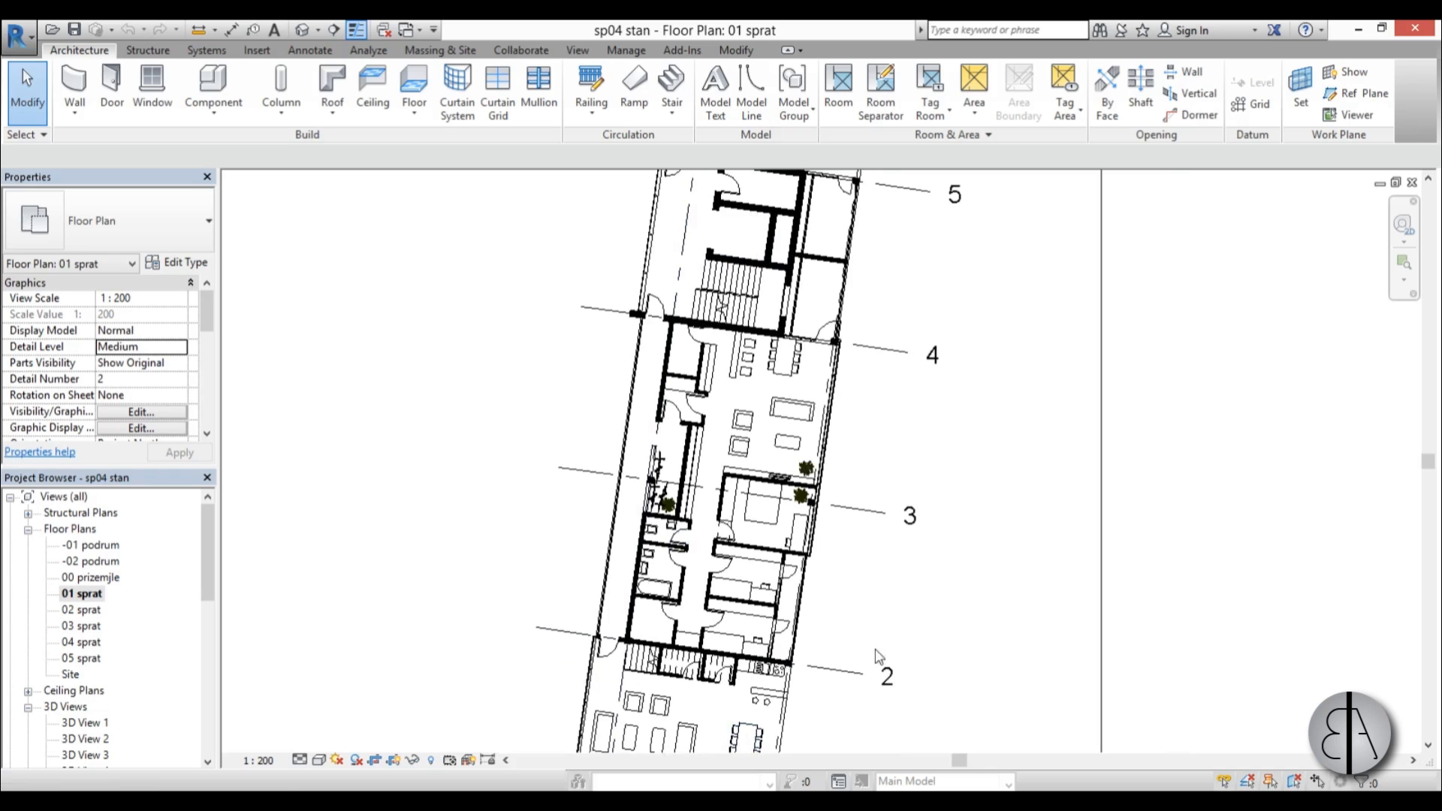
pyautogui.click(909, 516)
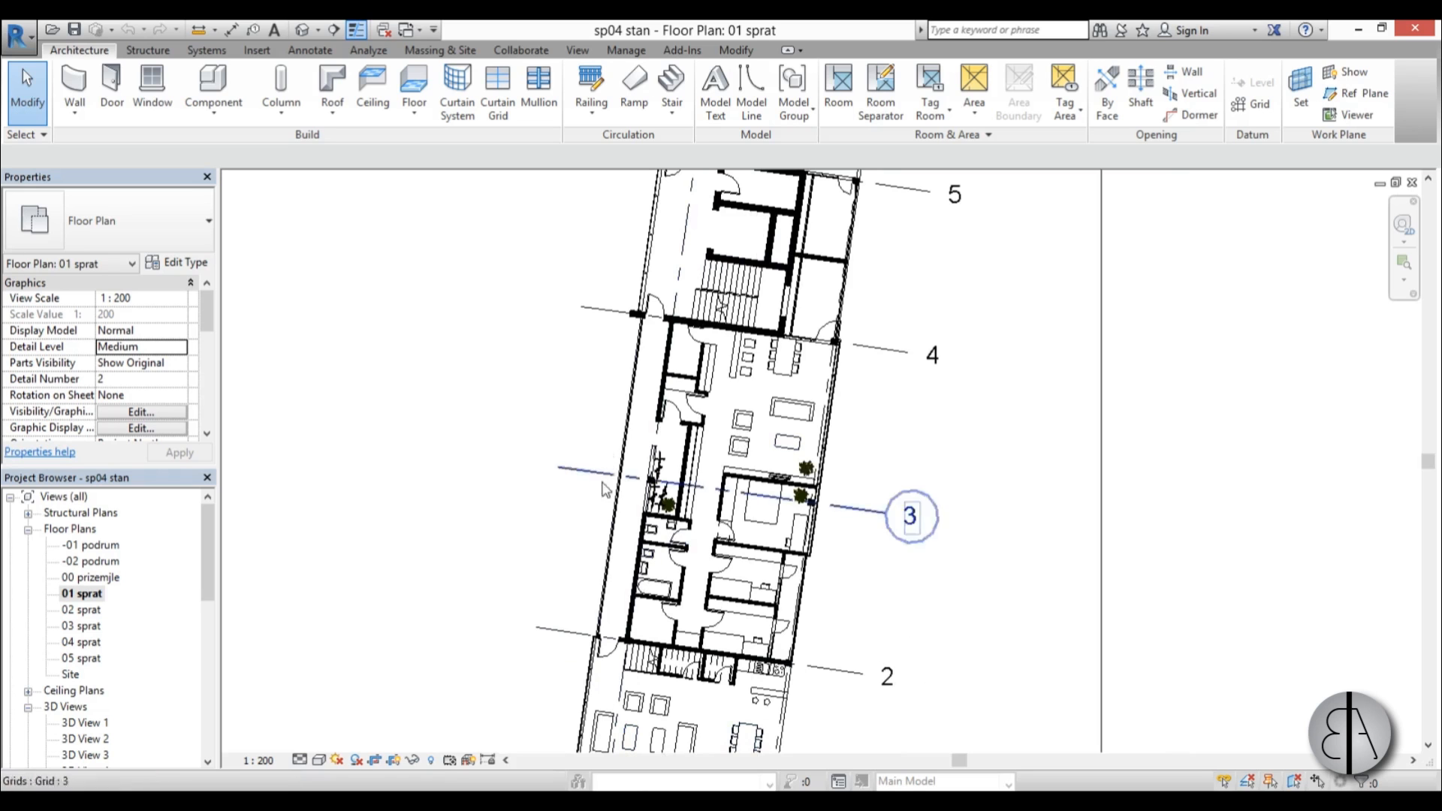
pyautogui.scroll(-3)
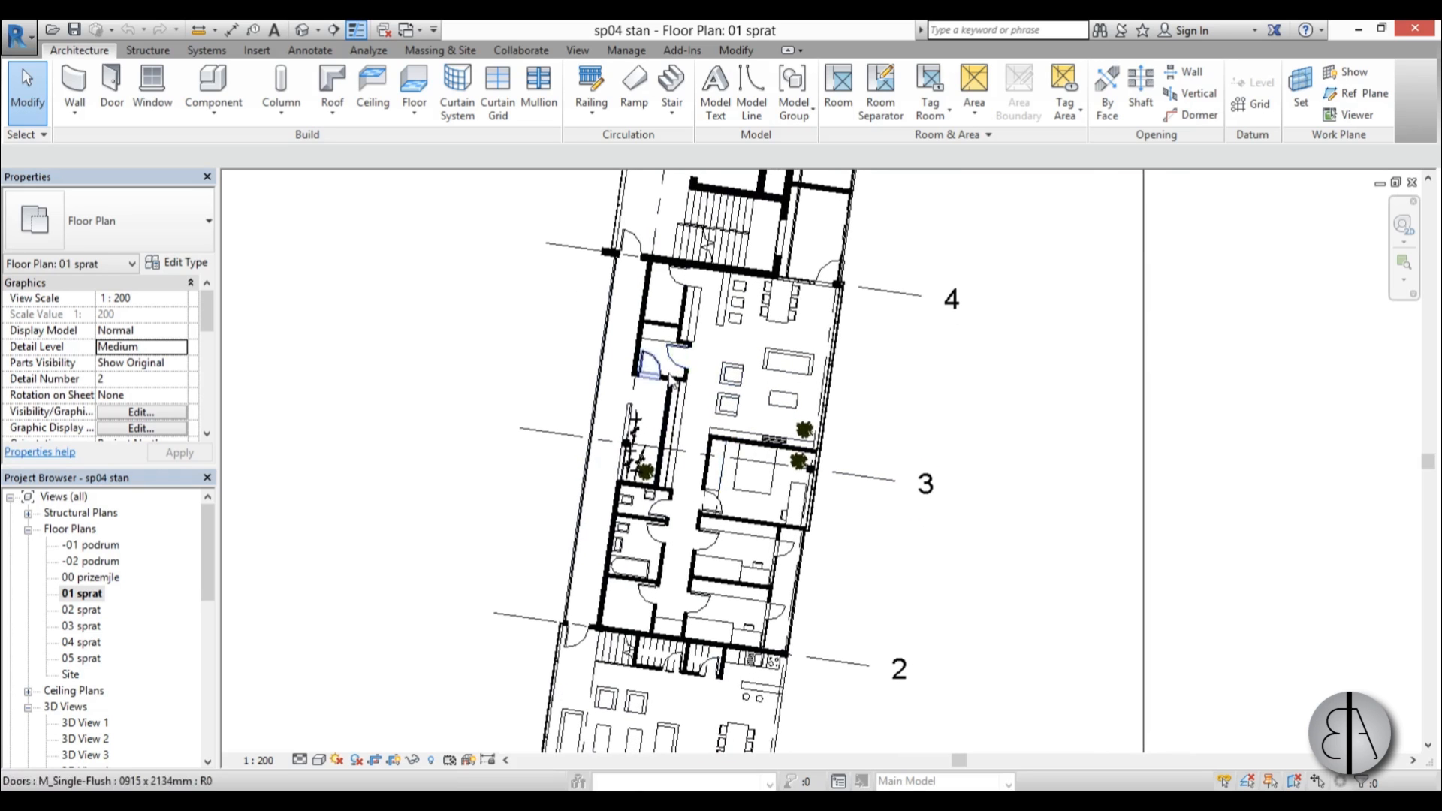
# Start the perspective Camera tool from the Quick Access 3D View dropdown.
pyautogui.click(307, 30)
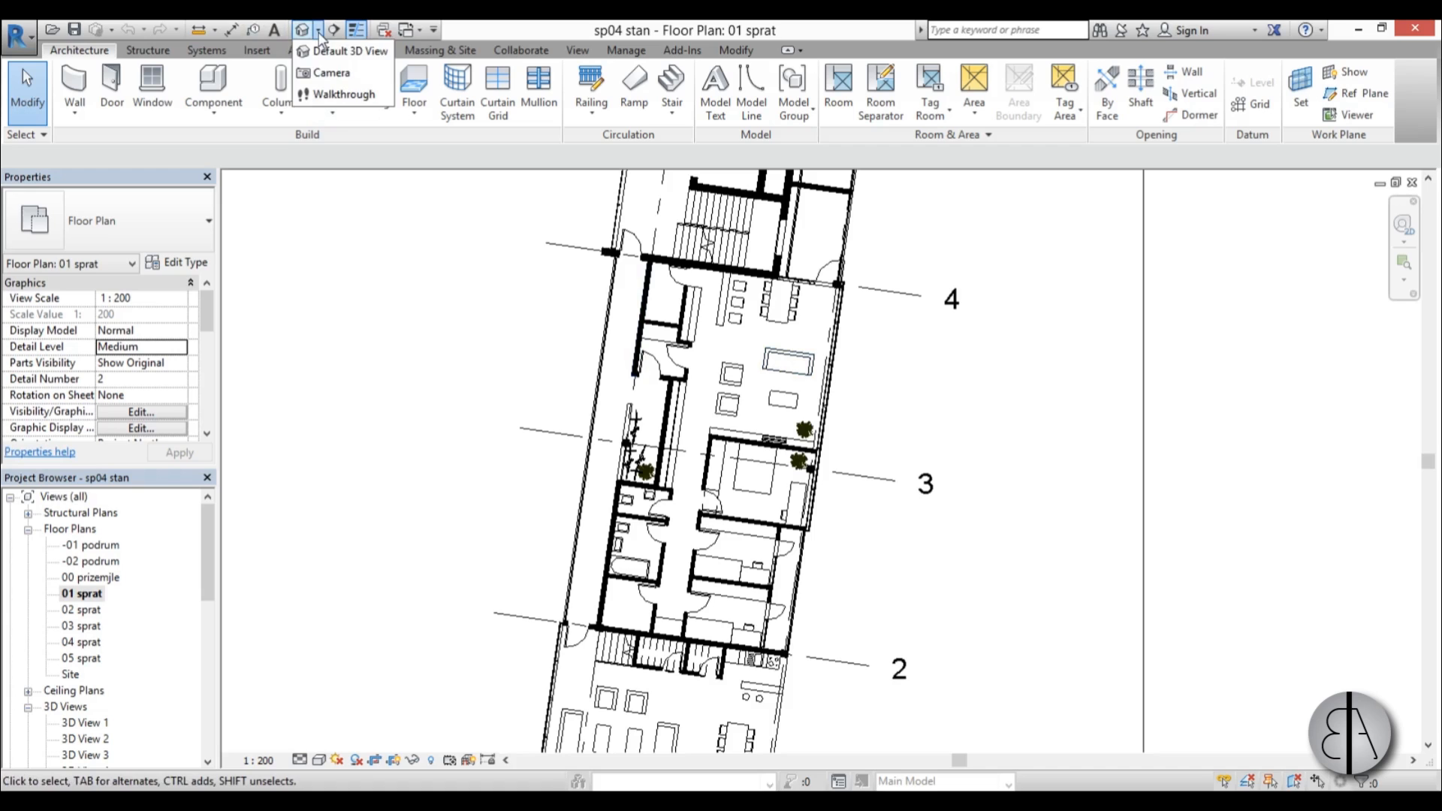
pyautogui.click(332, 72)
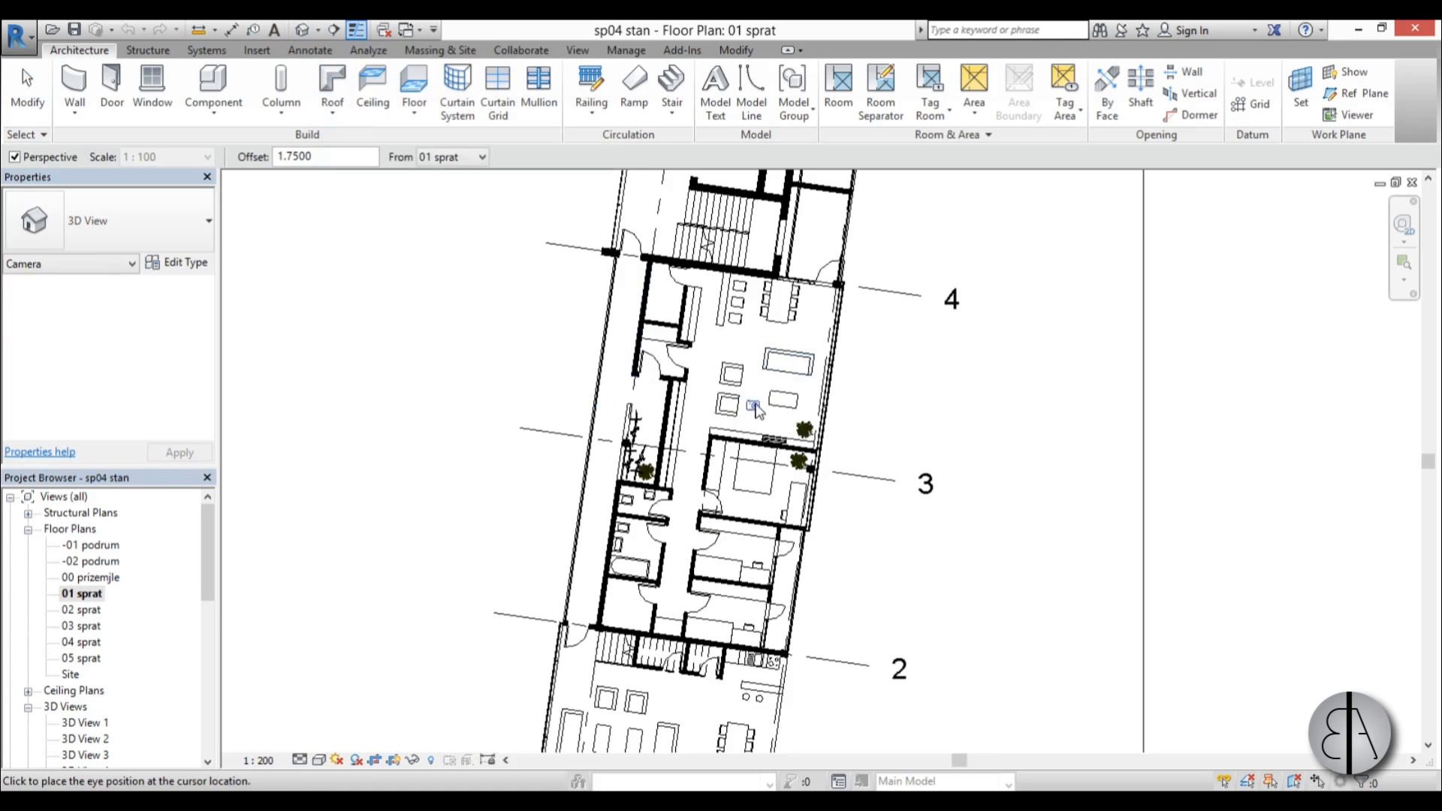
pyautogui.moveTo(789, 393)
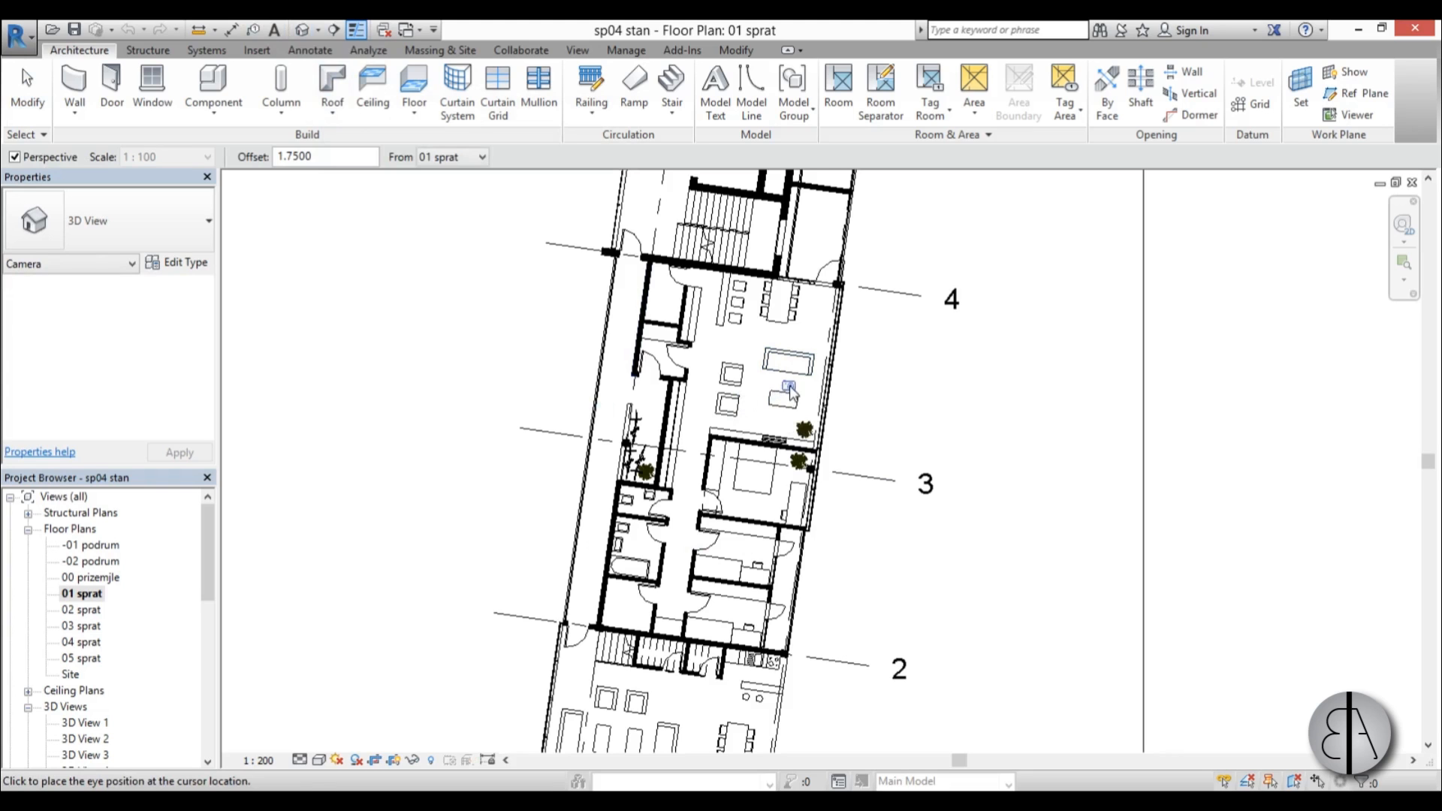
pyautogui.moveTo(787, 384)
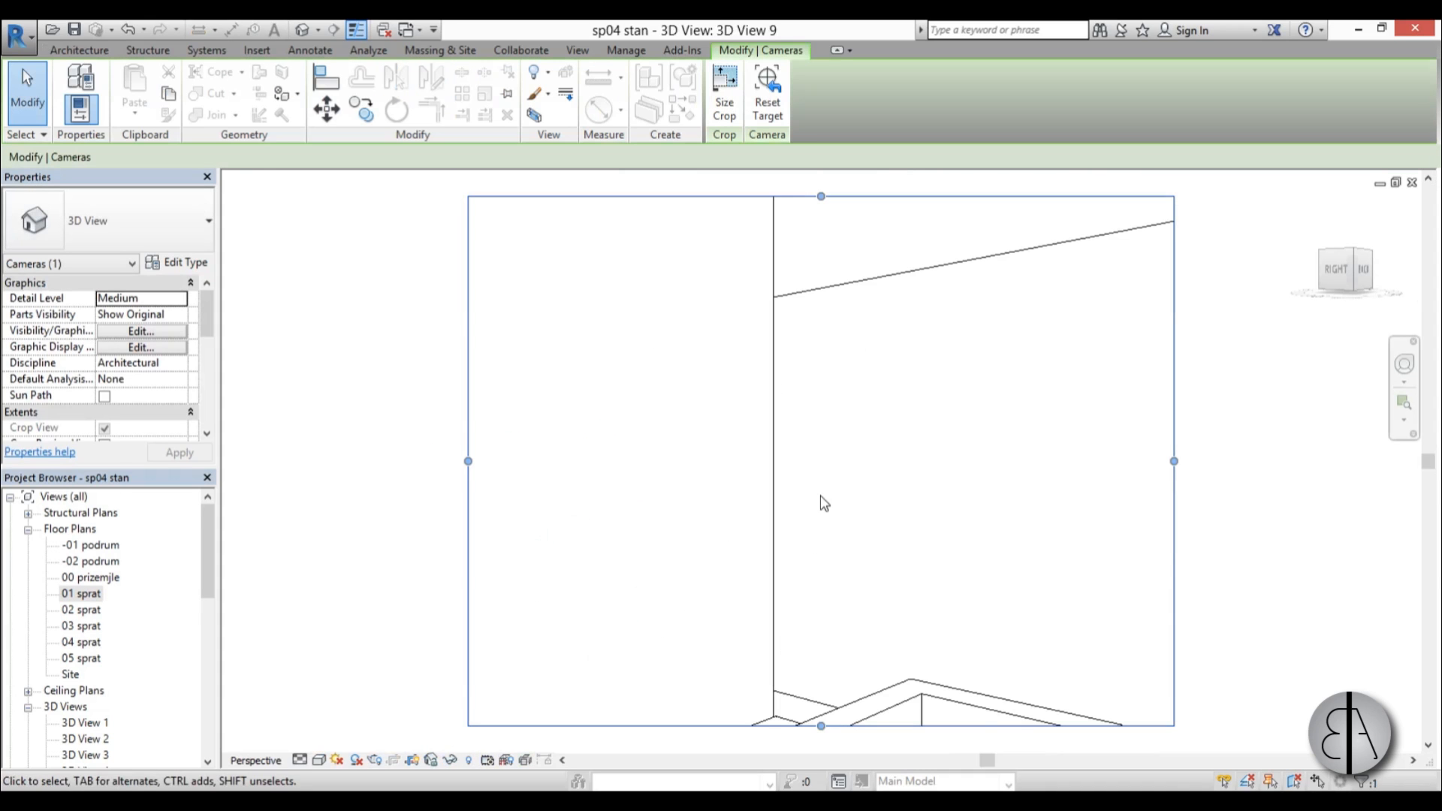
pyautogui.moveTo(309, 492)
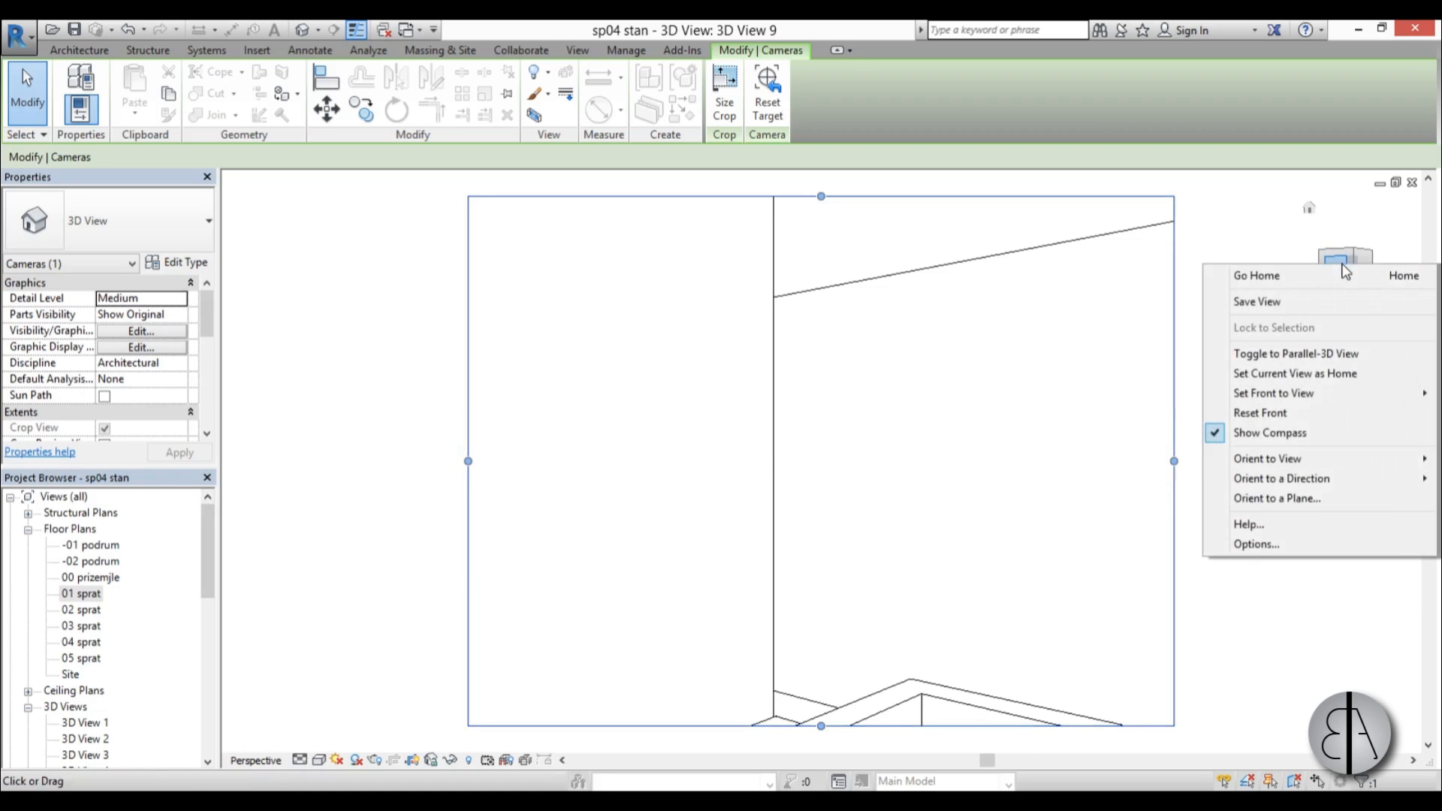
pyautogui.moveTo(1267, 458)
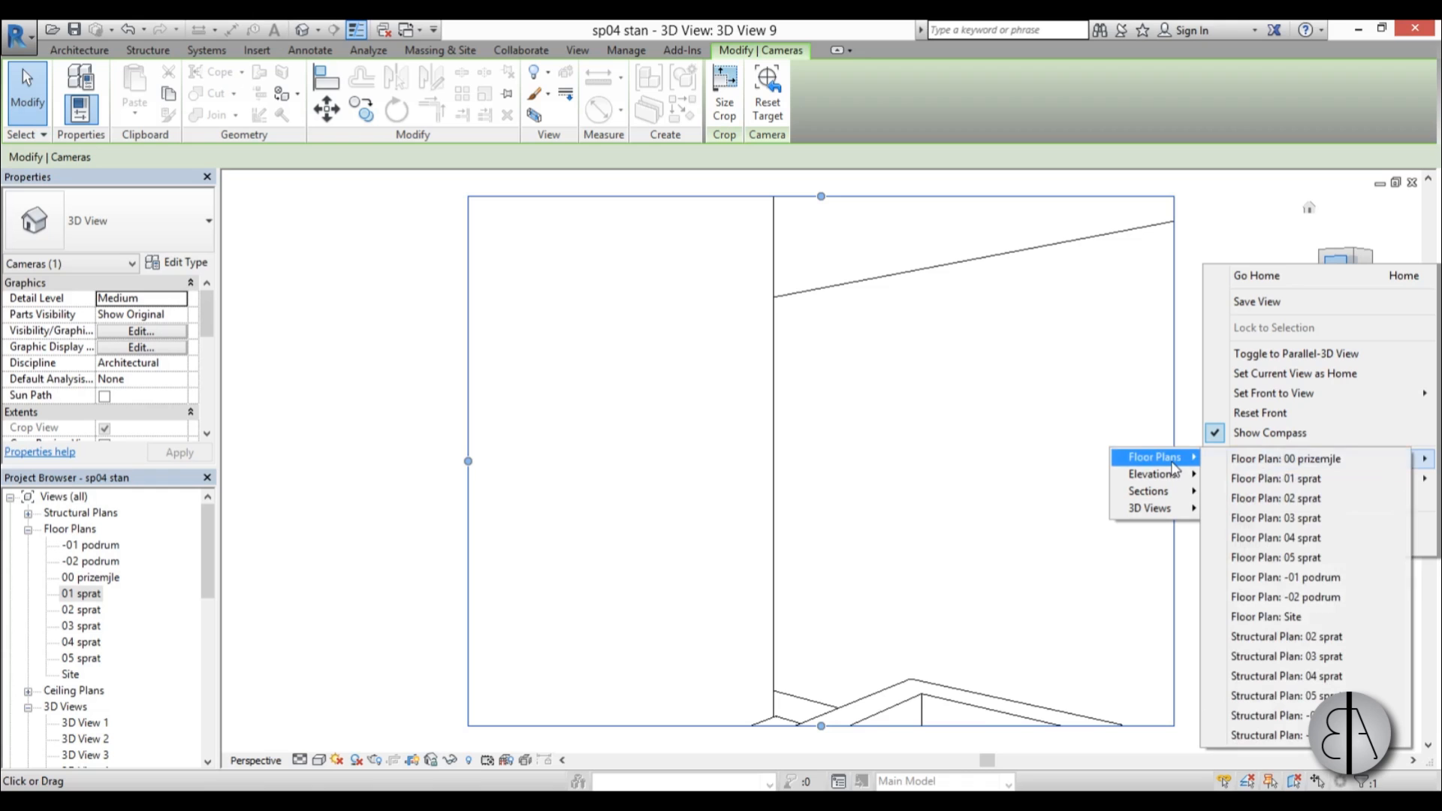
pyautogui.moveTo(1276, 478)
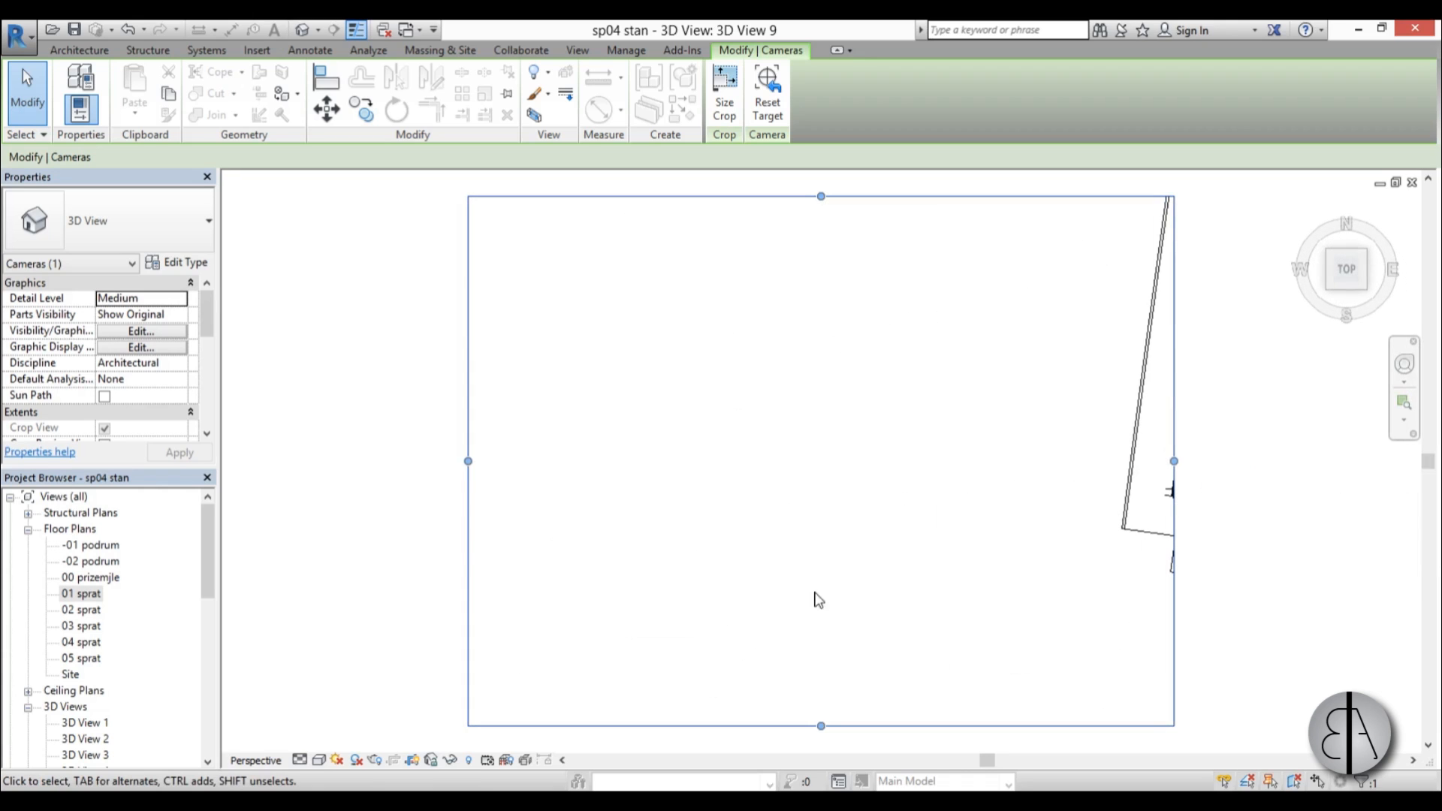
pyautogui.moveTo(719, 512)
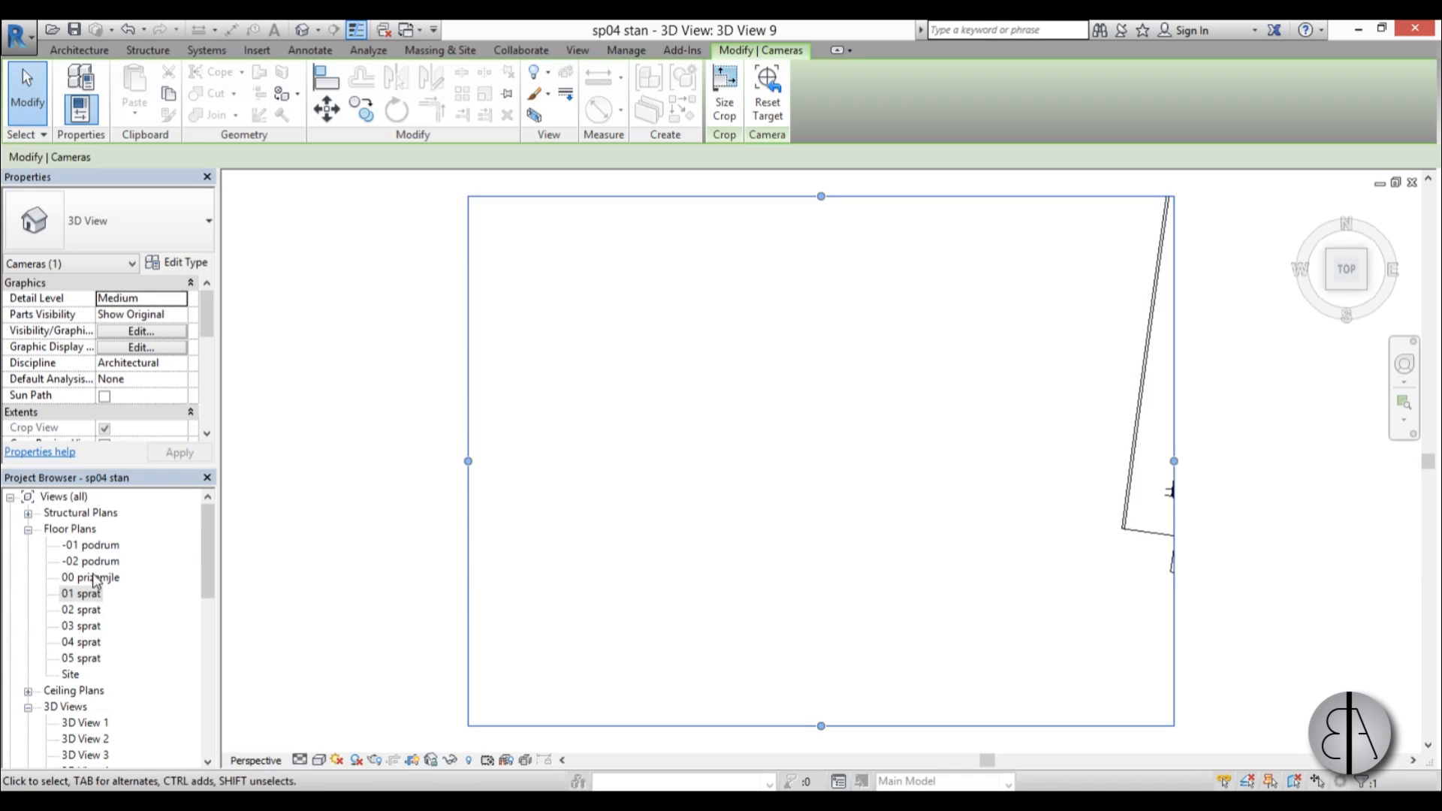
# Rename 3D View 9 to '3D floor plan' from the Project Browser.
pyautogui.doubleClick(82, 592)
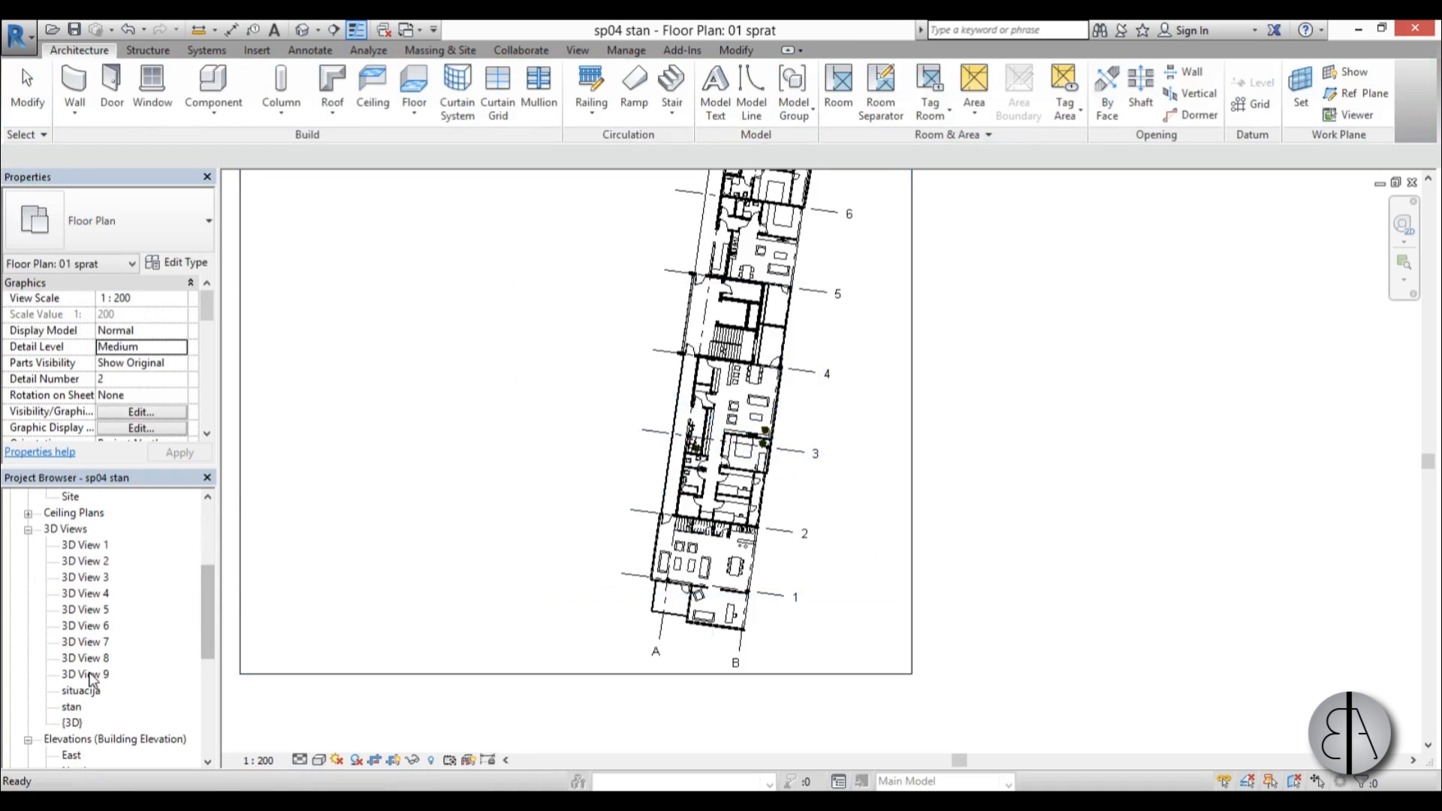
pyautogui.rightClick(84, 674)
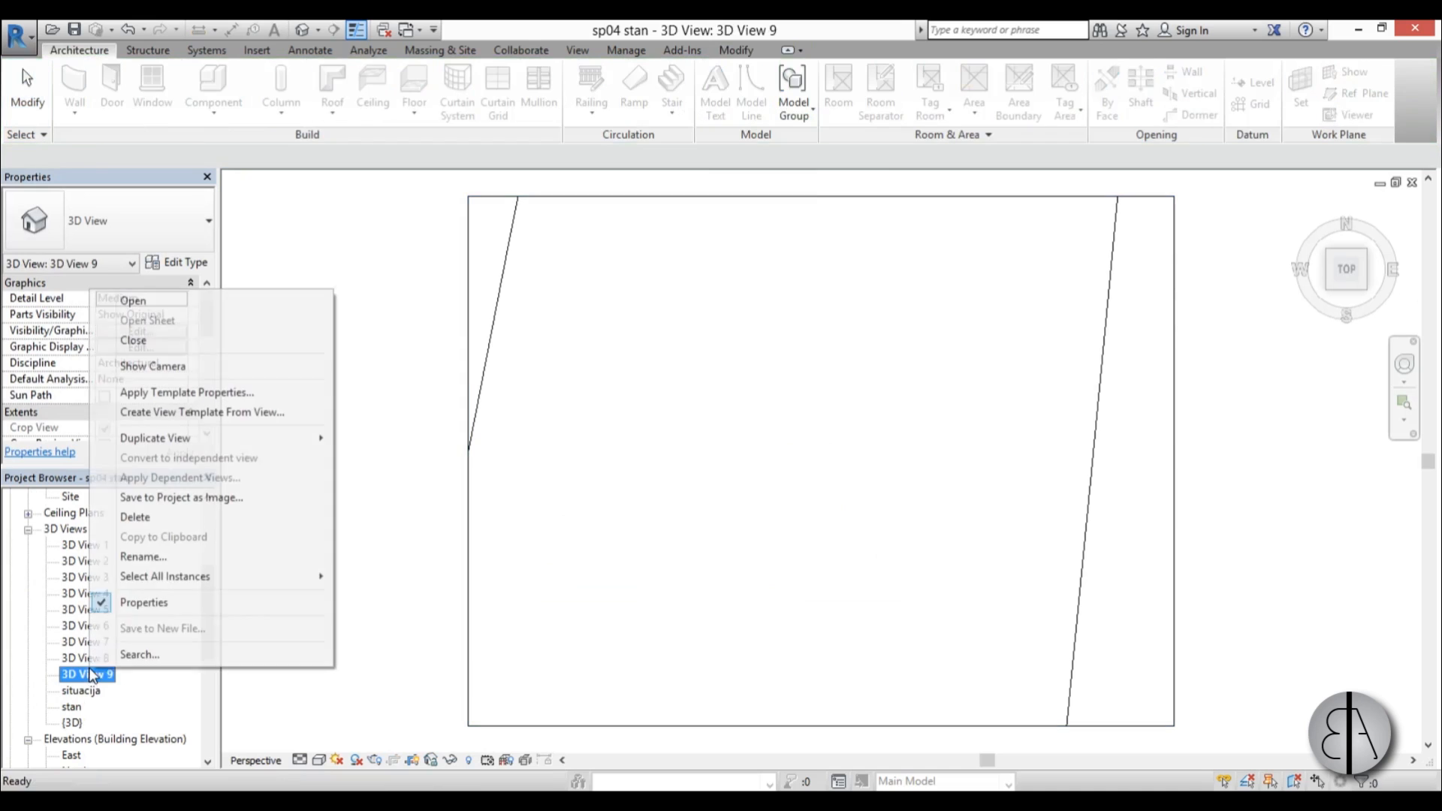
pyautogui.click(143, 557)
pyautogui.write('3D floor')
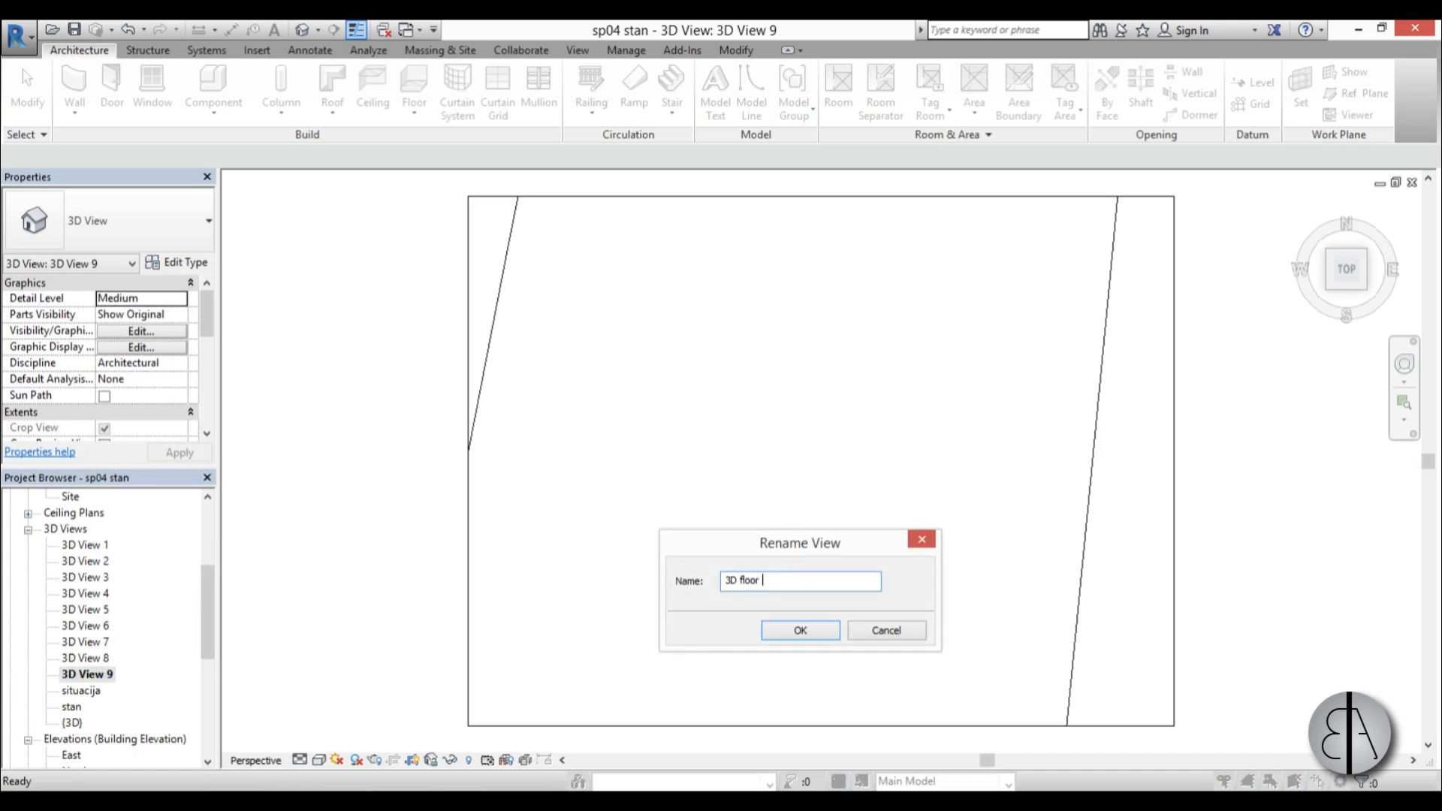
pyautogui.click(798, 630)
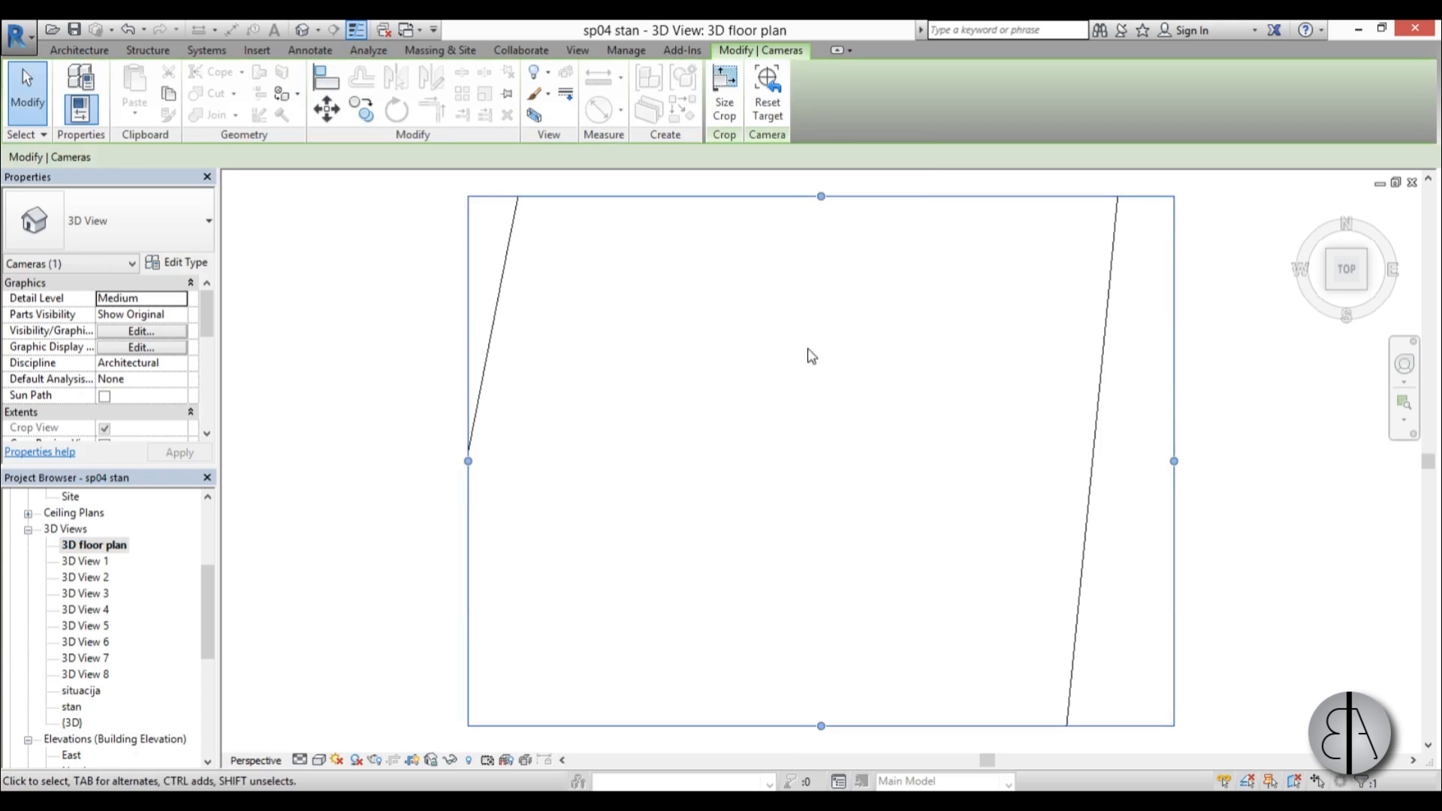
# Deselect the camera and tick Section Box under Extents in Properties.
pyautogui.click(269, 261)
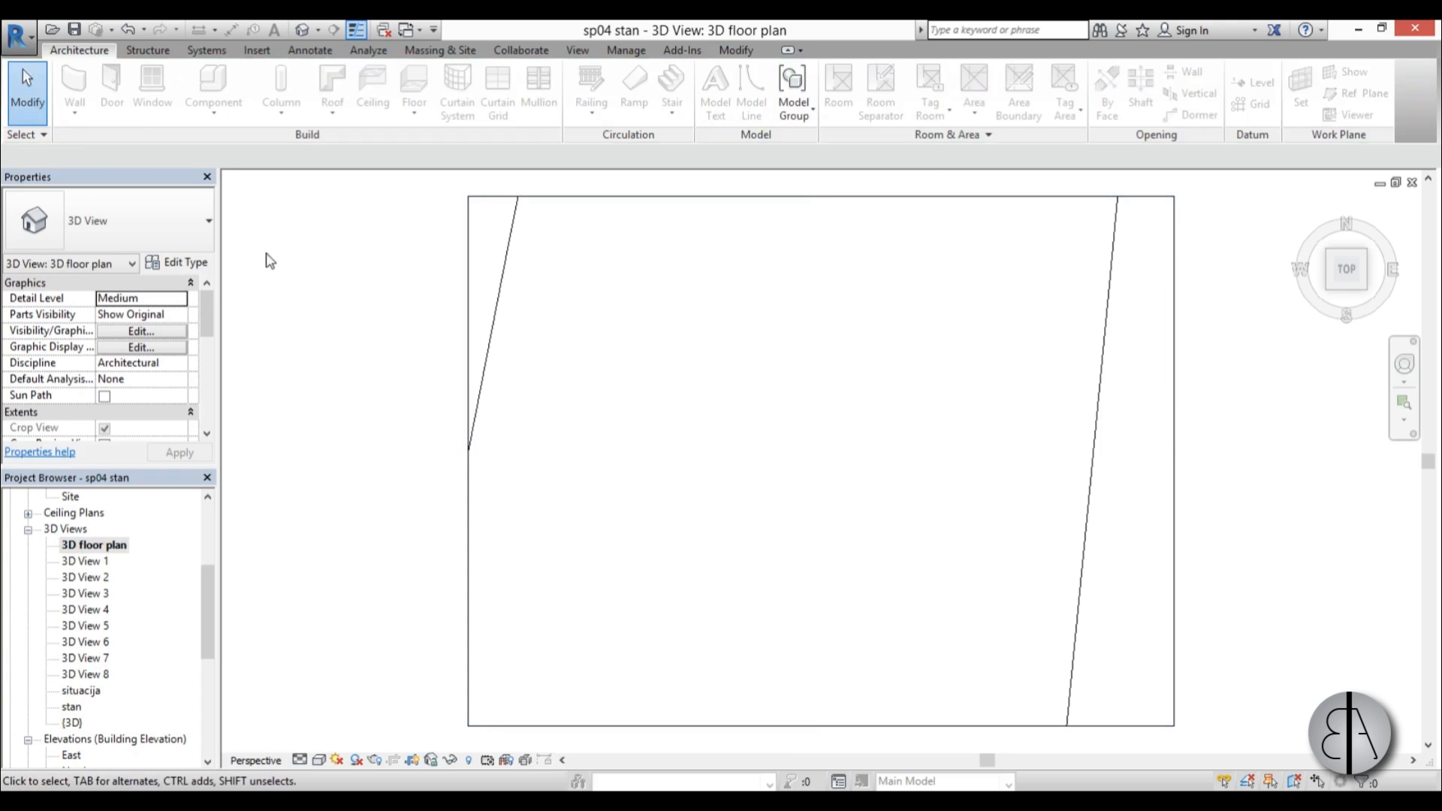
pyautogui.scroll(-3)
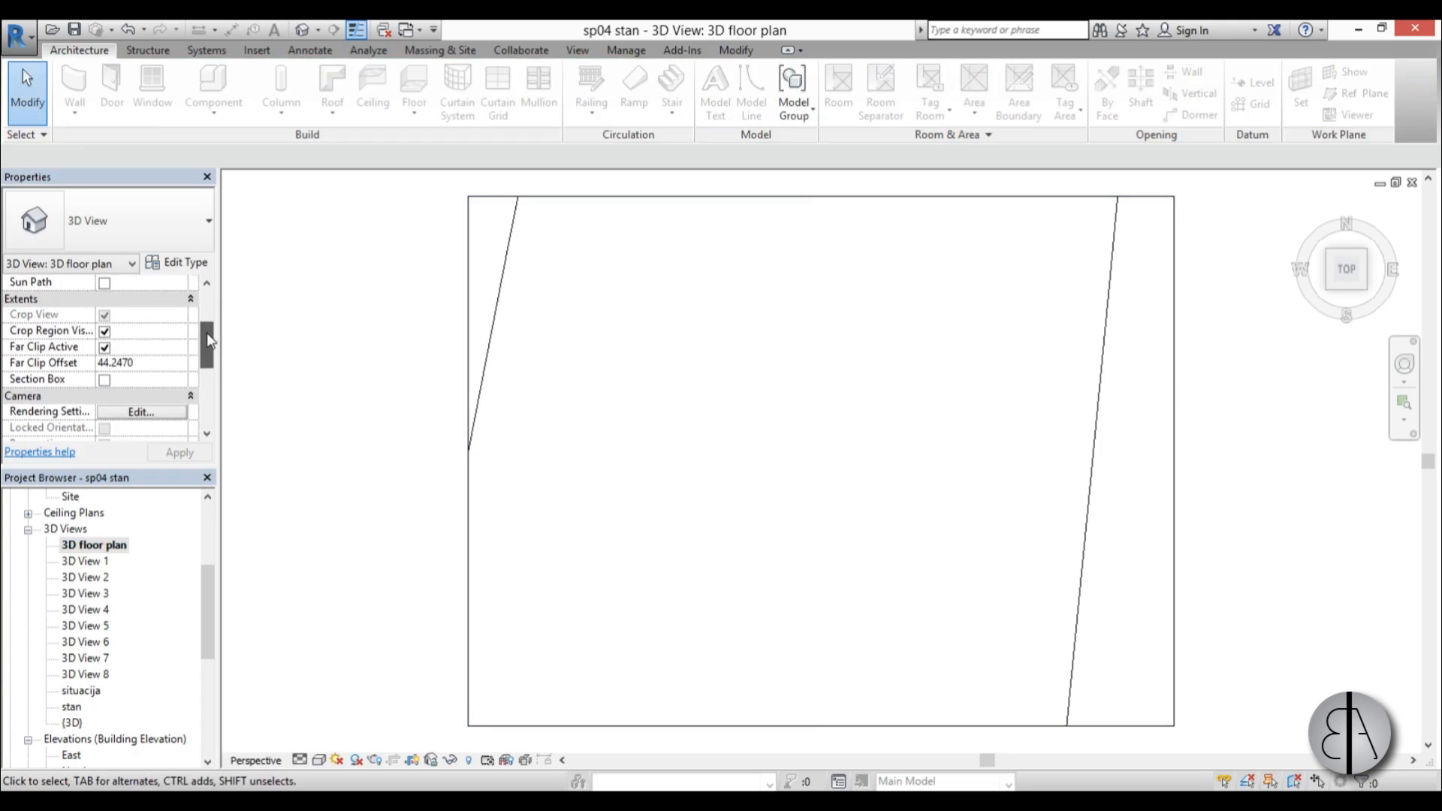
pyautogui.scroll(3)
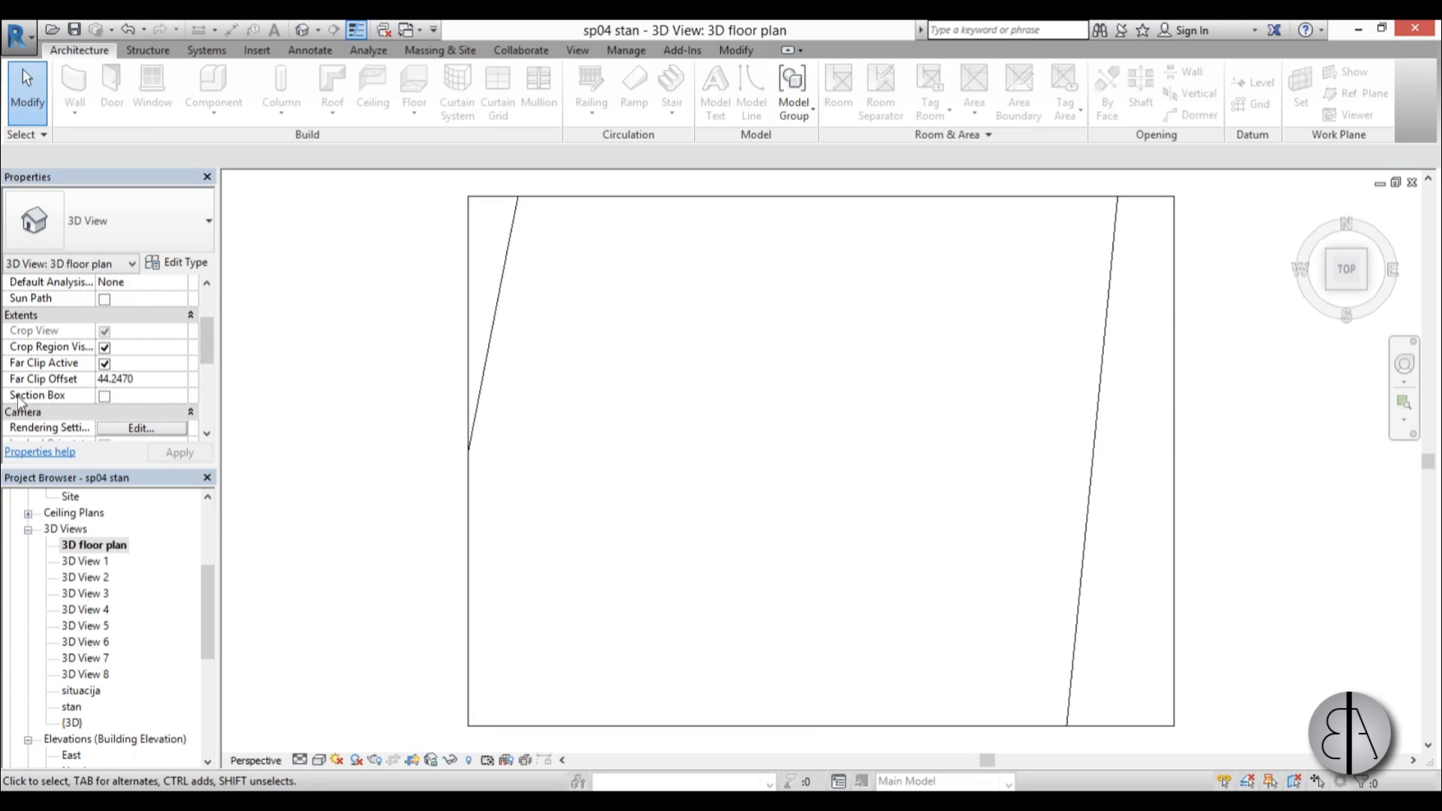
pyautogui.moveTo(108, 422)
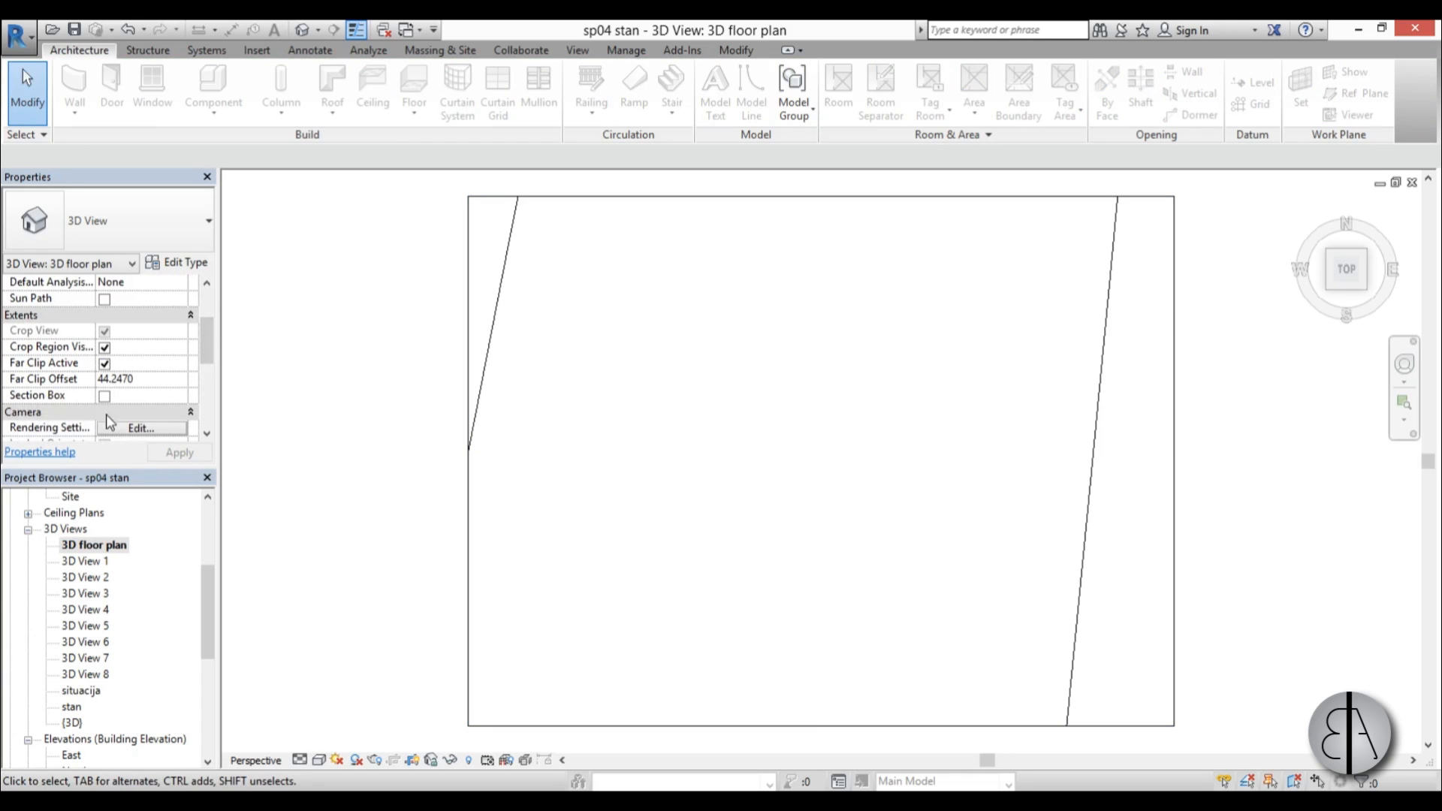
pyautogui.click(105, 394)
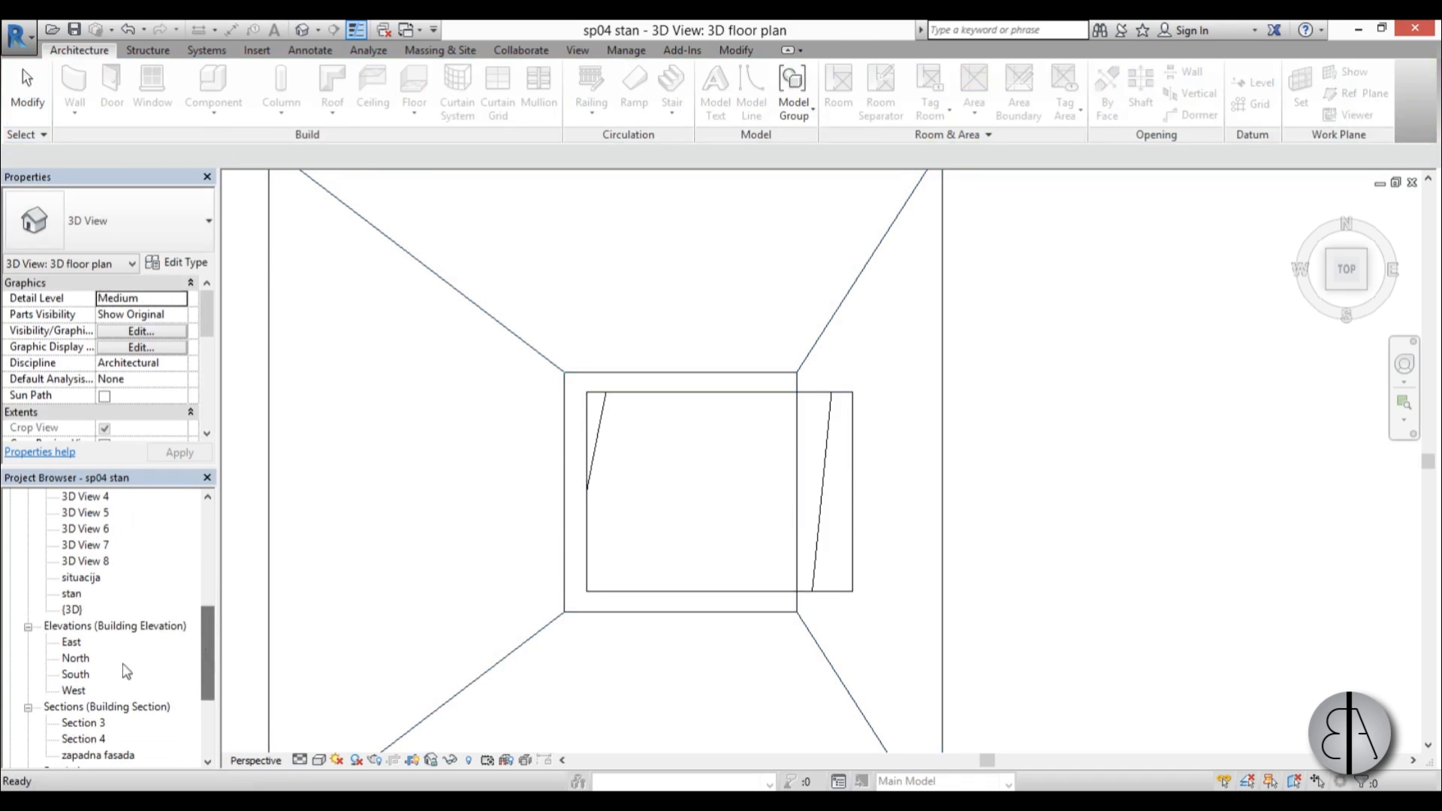
# Open the South elevation and zoom in to view the section box.
pyautogui.doubleClick(75, 674)
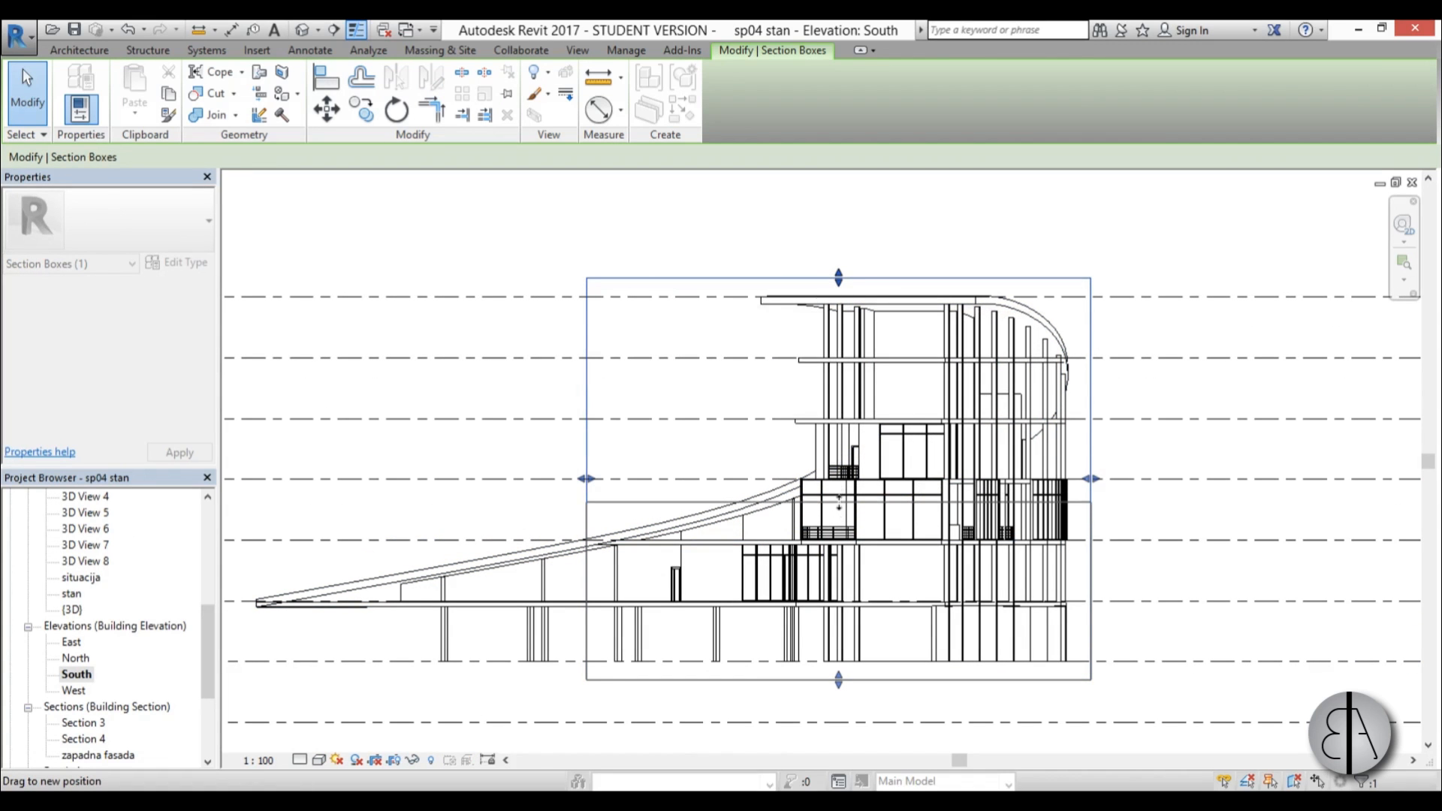
pyautogui.scroll(3)
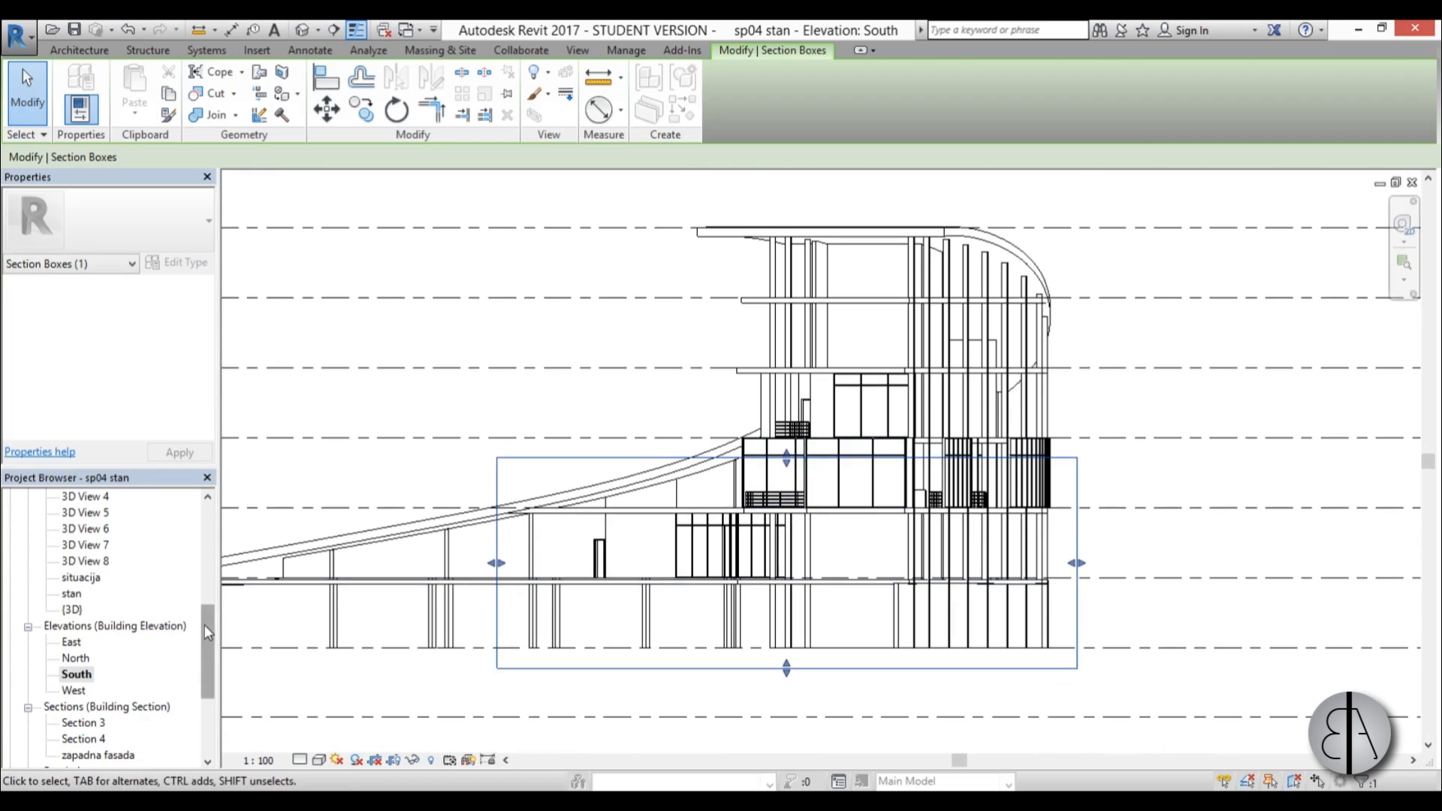
# Open the '3D floor plan' view, turn on shaded shadows, and clear the selection.
pyautogui.doubleClick(94, 544)
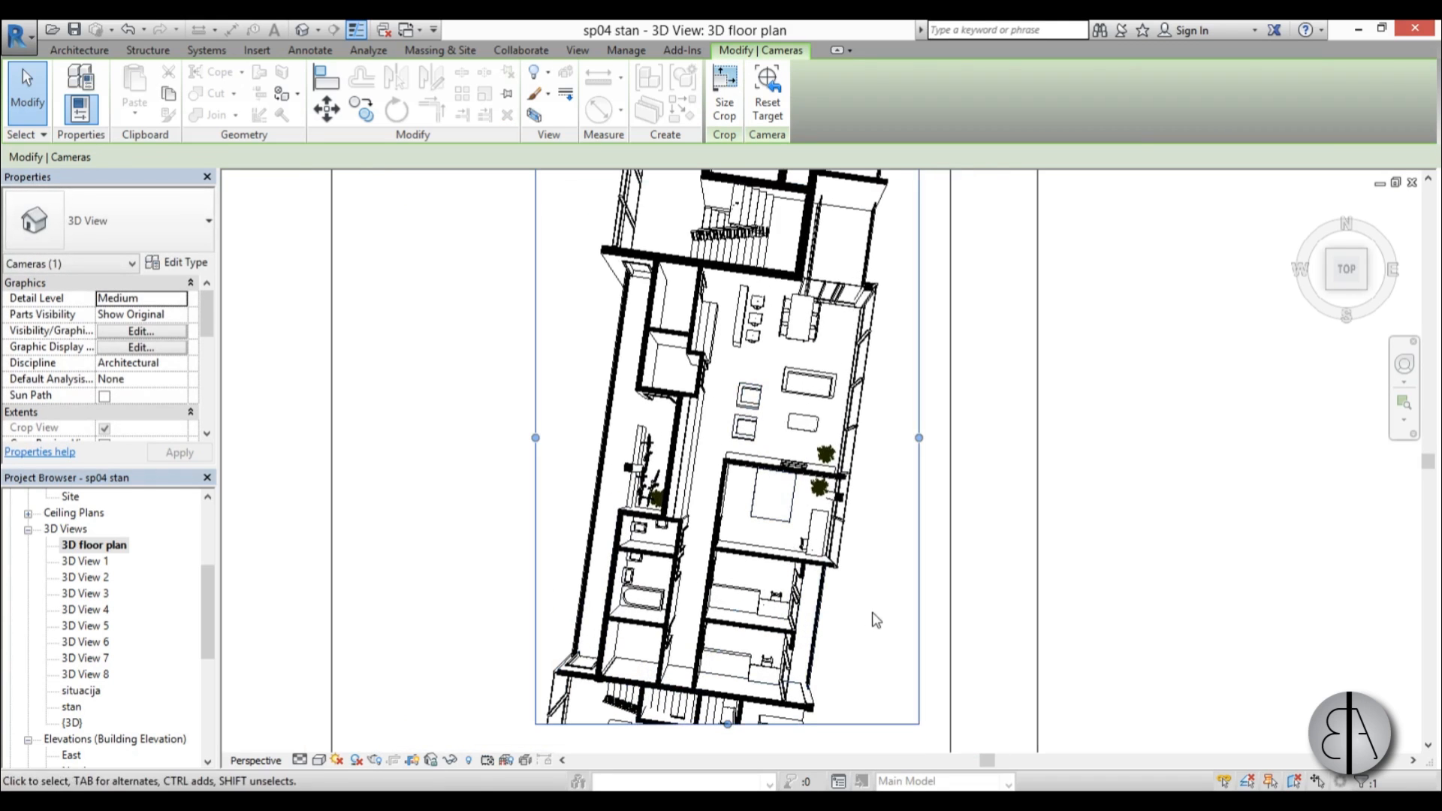
pyautogui.click(747, 396)
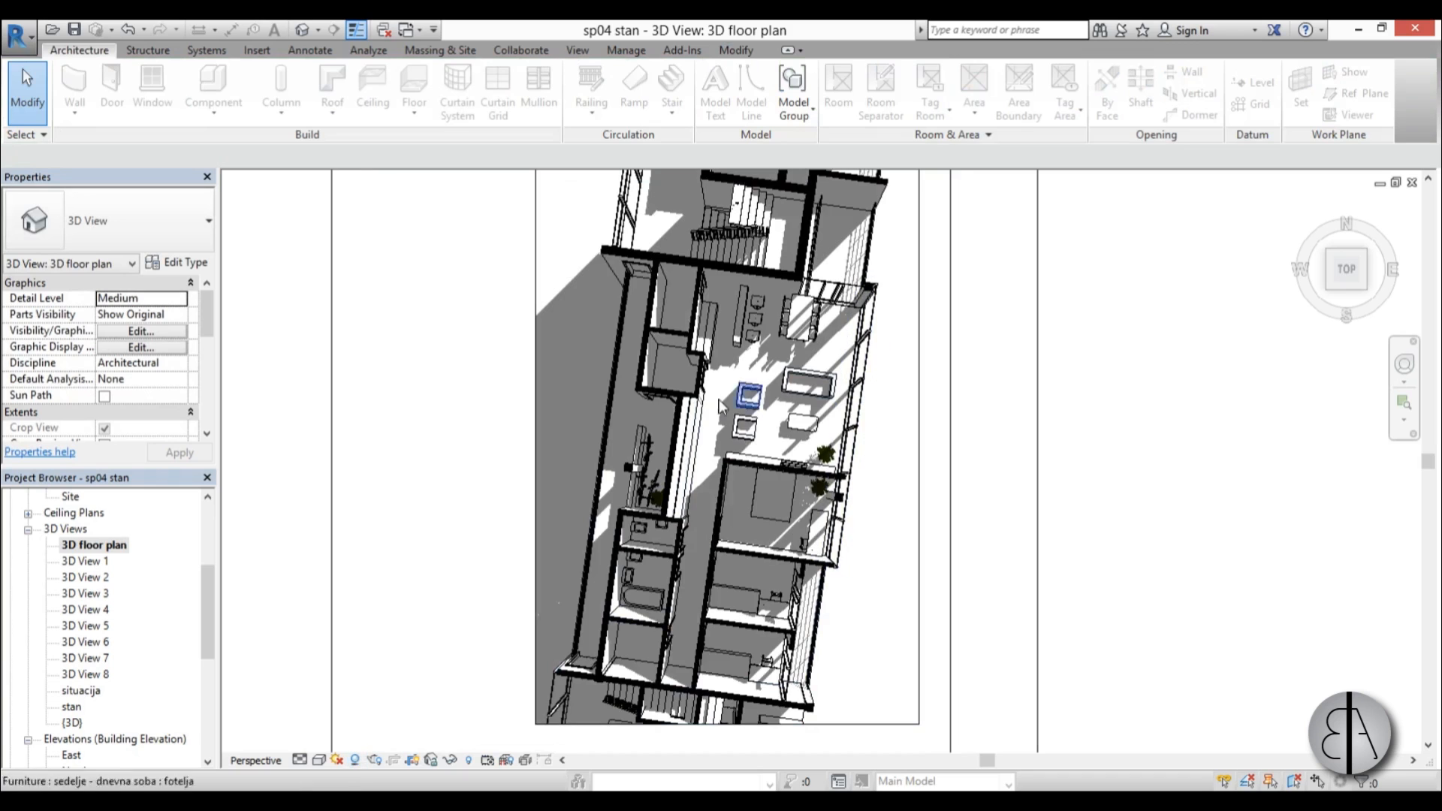
pyautogui.click(889, 603)
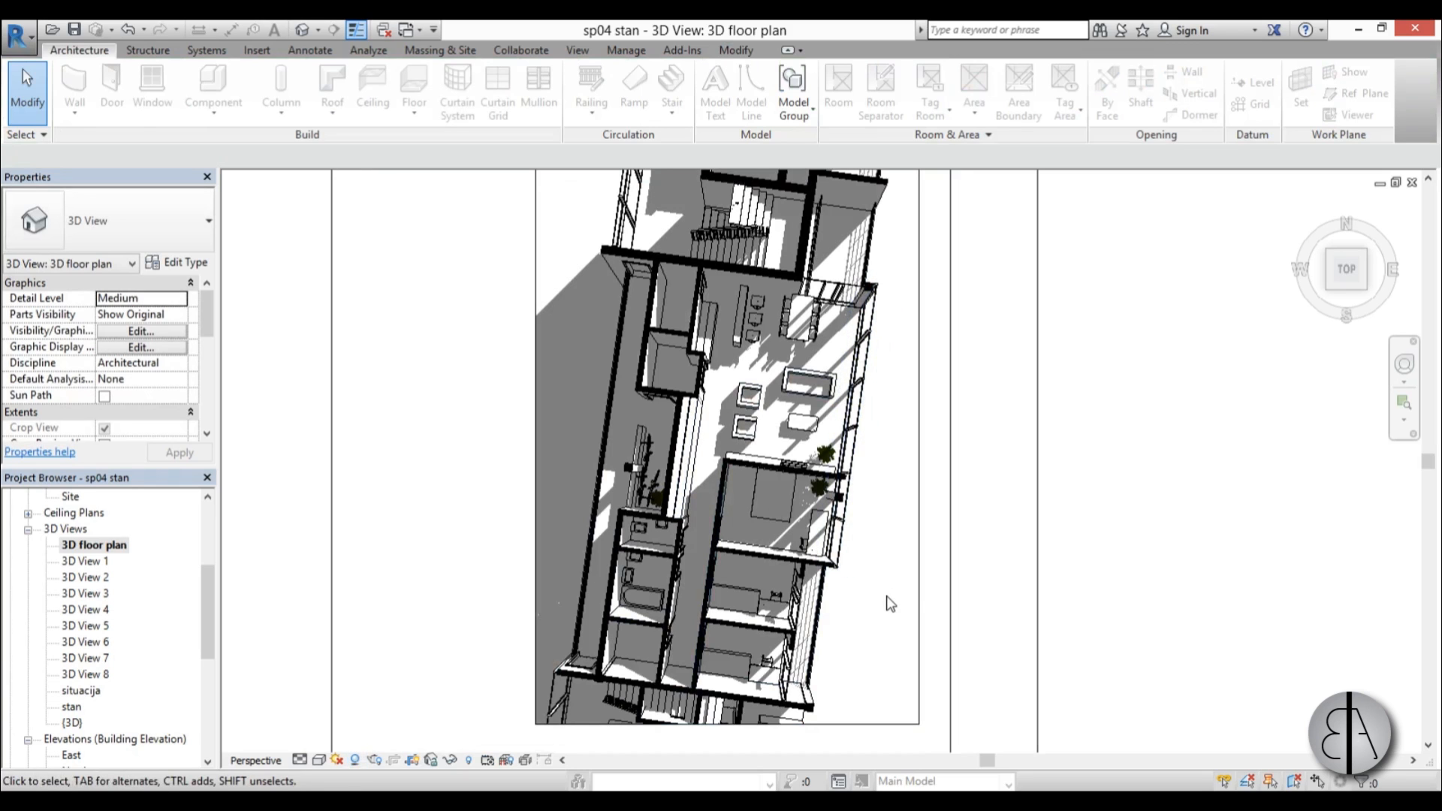